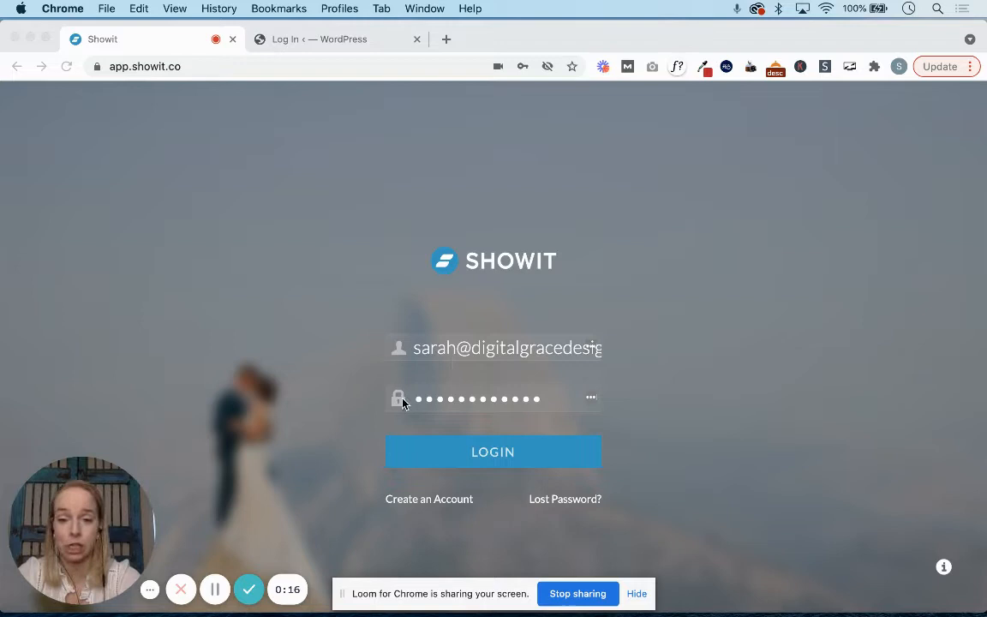
mouse_move(369, 504)
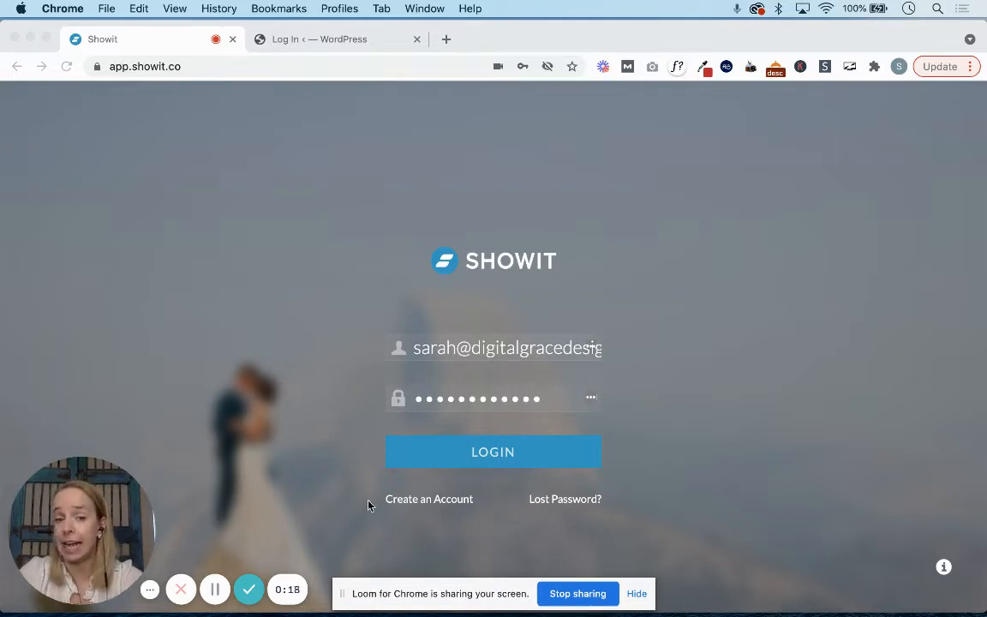
mouse_move(418, 508)
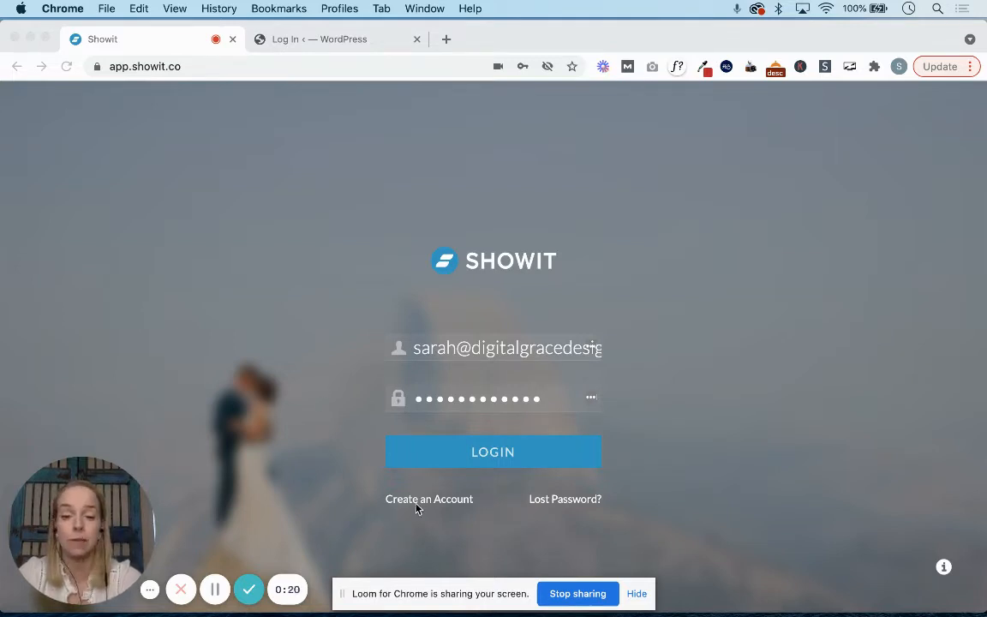
mouse_move(564, 521)
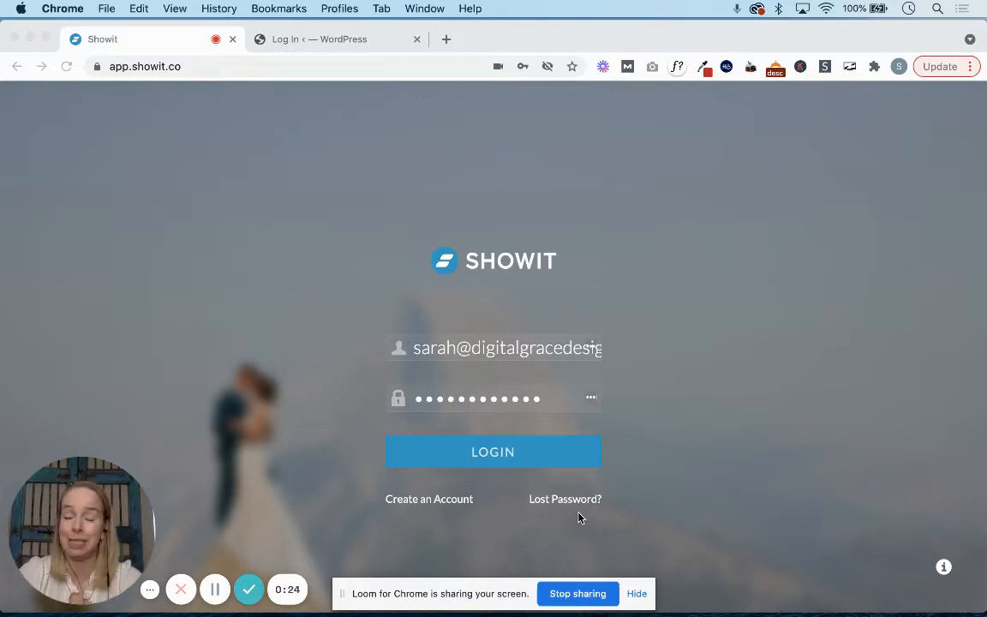
mouse_move(548, 506)
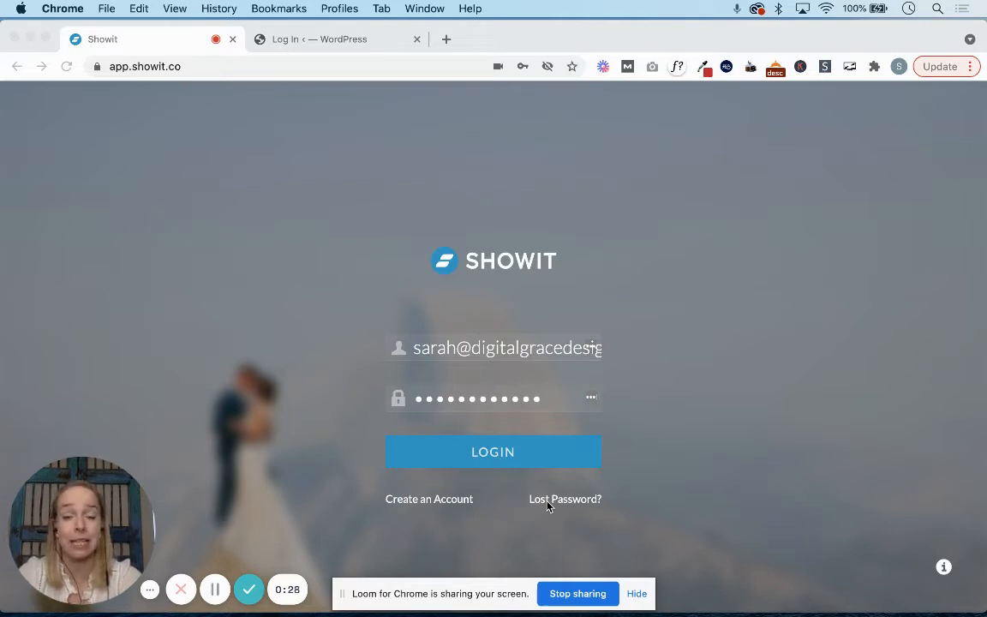
mouse_move(576, 350)
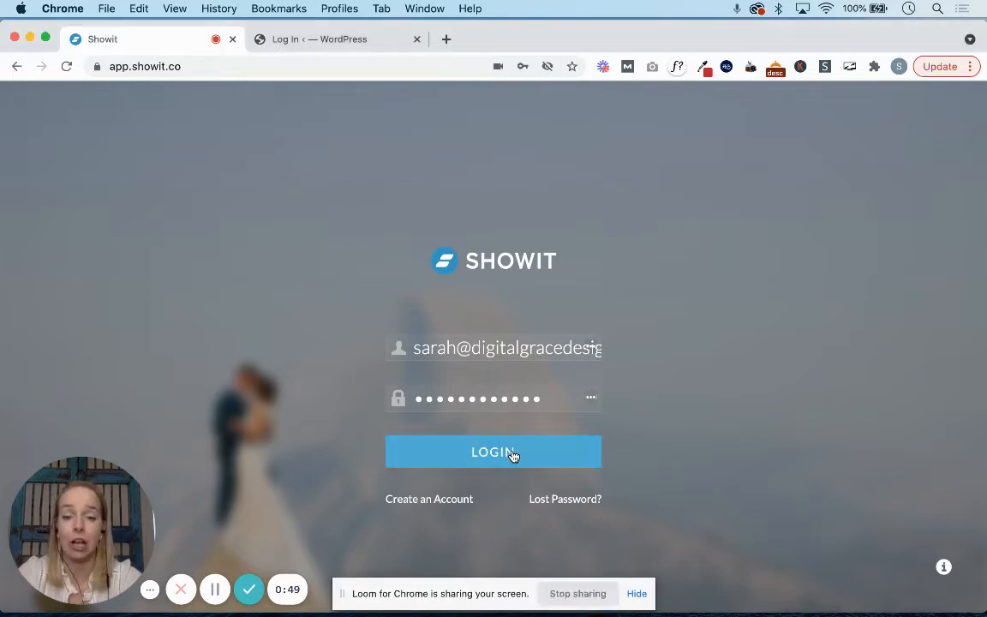
Step: Sign in to Showit and browse the site list to the Tutorials Template site
left_click(493, 453)
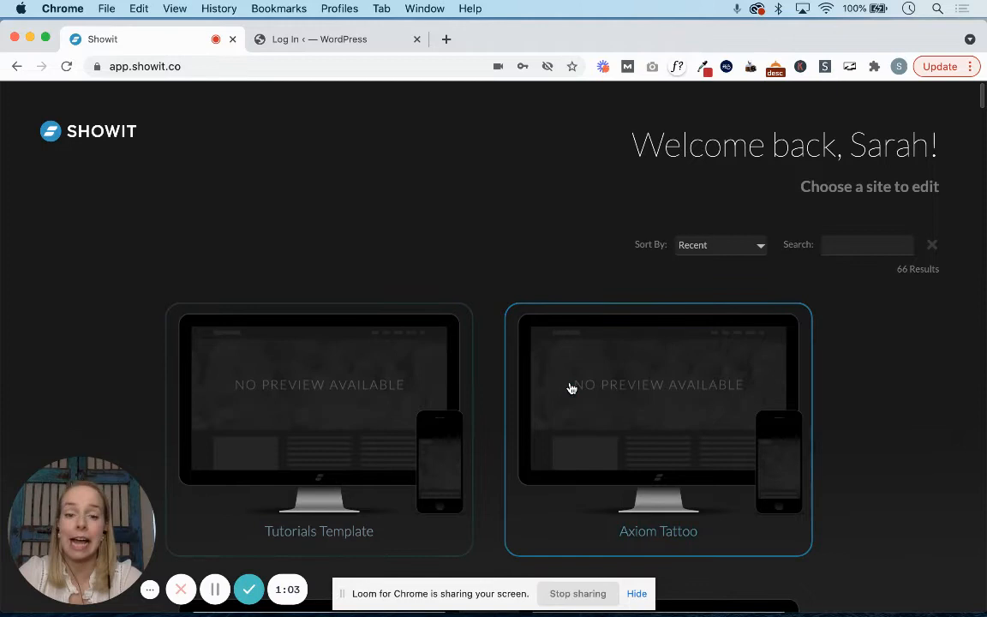
mouse_move(480, 494)
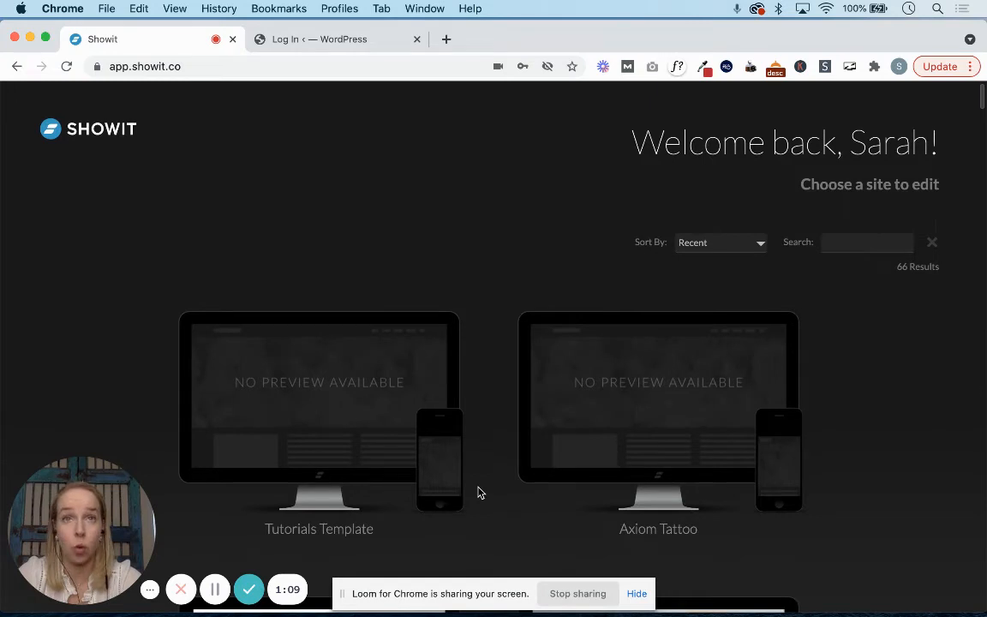
scroll("down", 3)
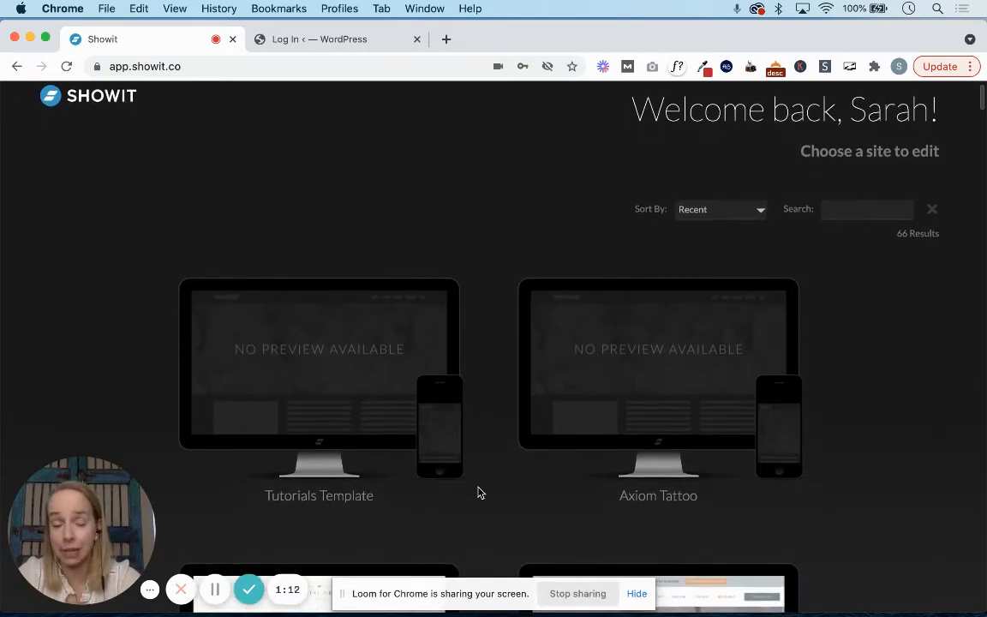
scroll("down", 3)
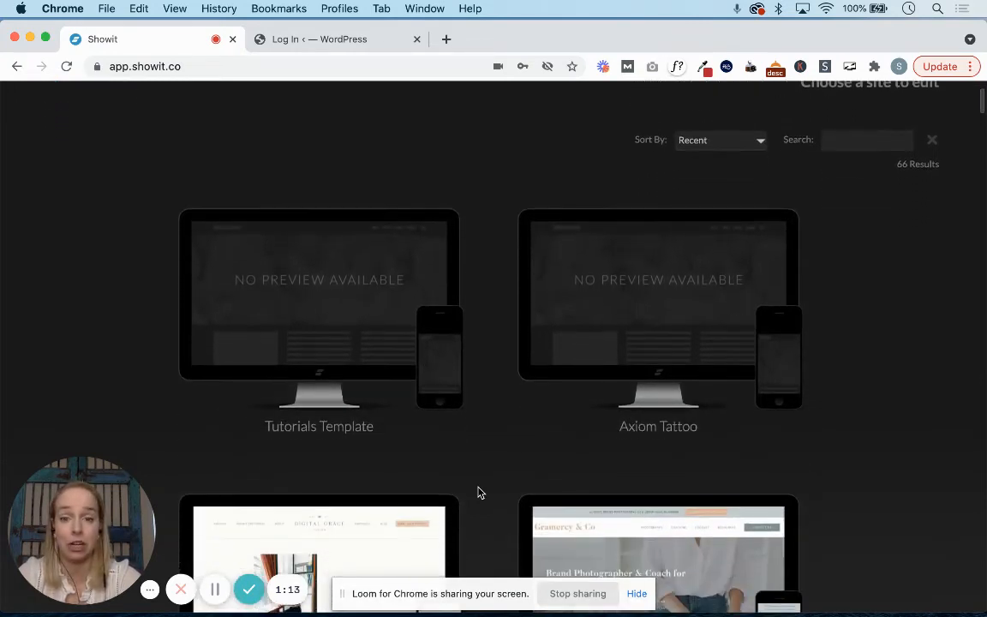
scroll("down", 3)
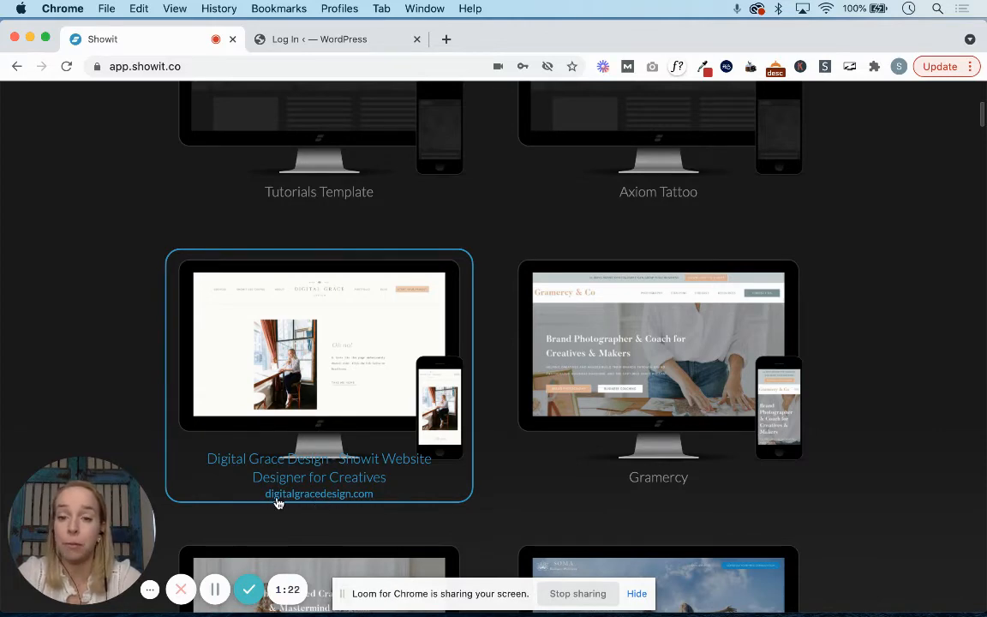
mouse_move(589, 170)
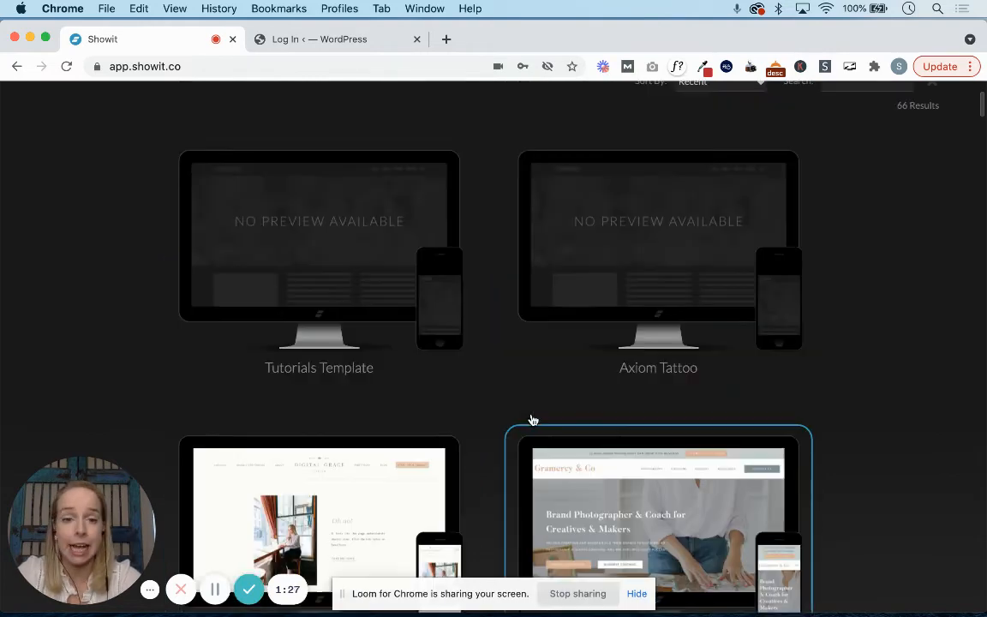
scroll("up", 3)
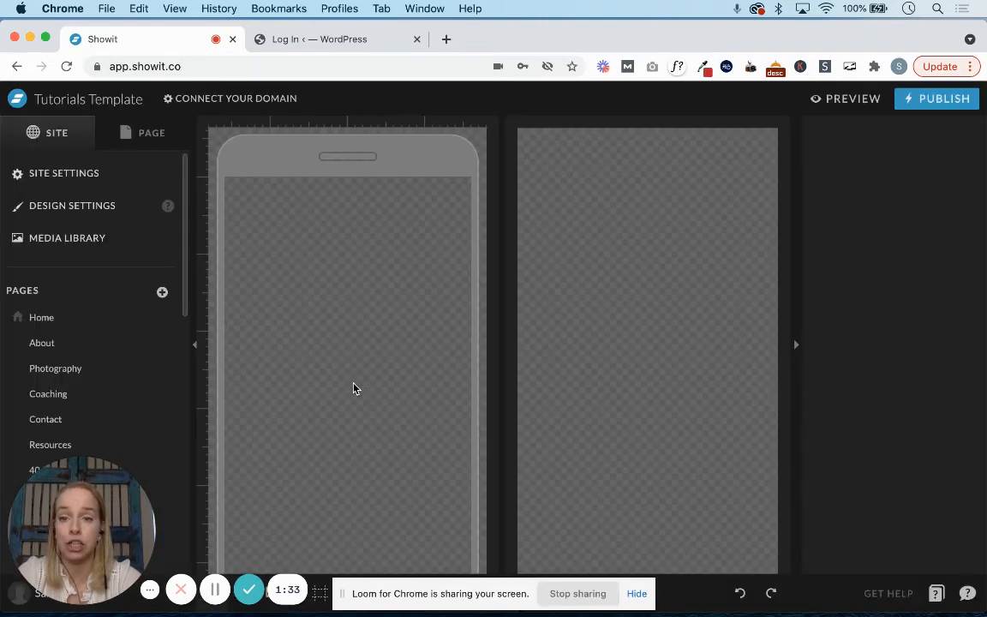
Step: Load the Home page of Tutorials Template with its sections and Gramercy & Co design
left_click(148, 132)
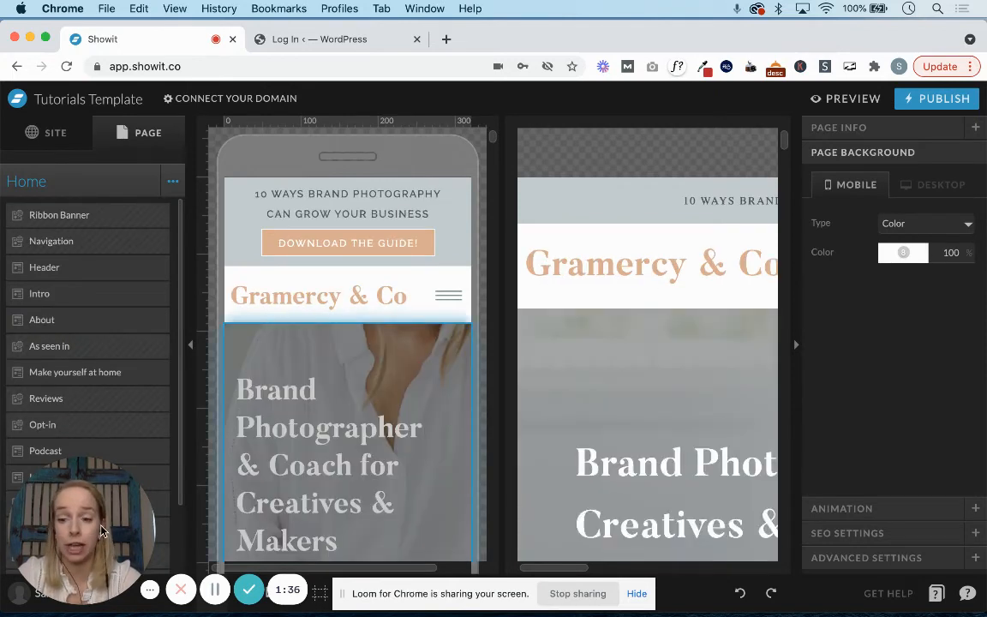
mouse_move(103, 454)
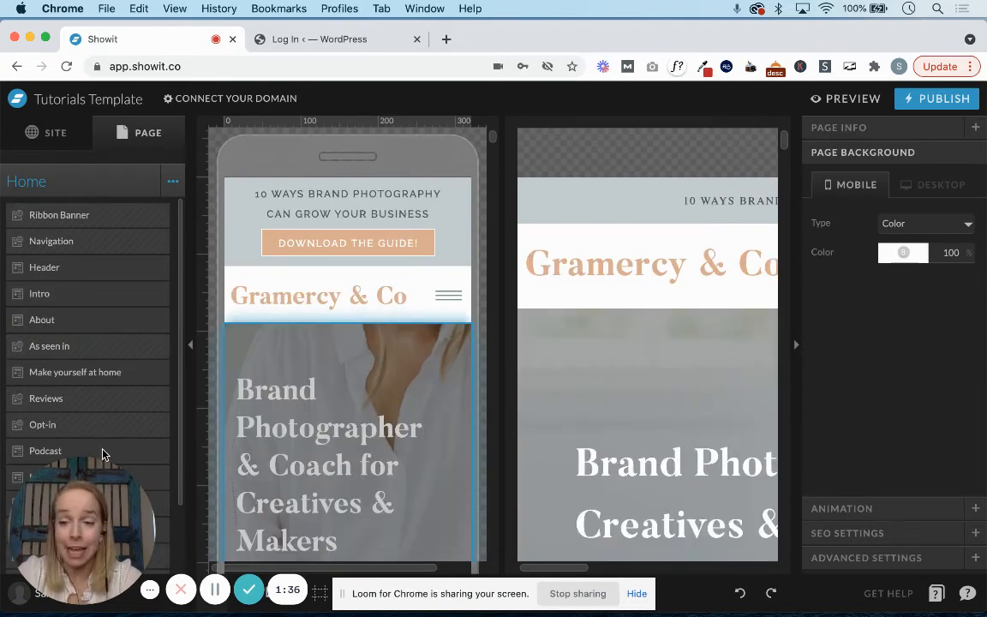
mouse_move(86, 532)
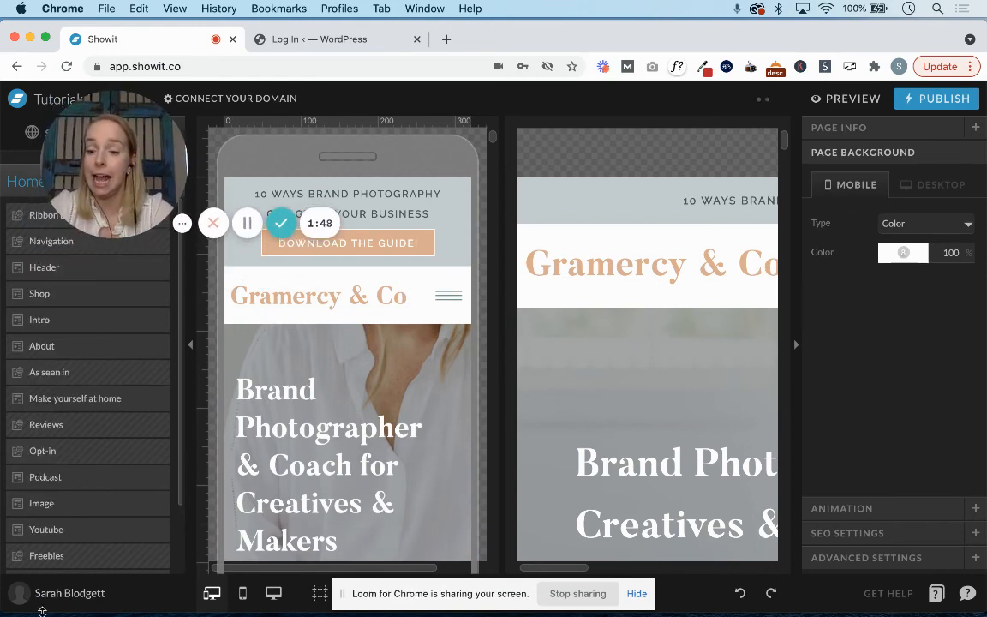
Step: Return to the site-selection screen via the account menu's View My Site Designs
left_click(68, 593)
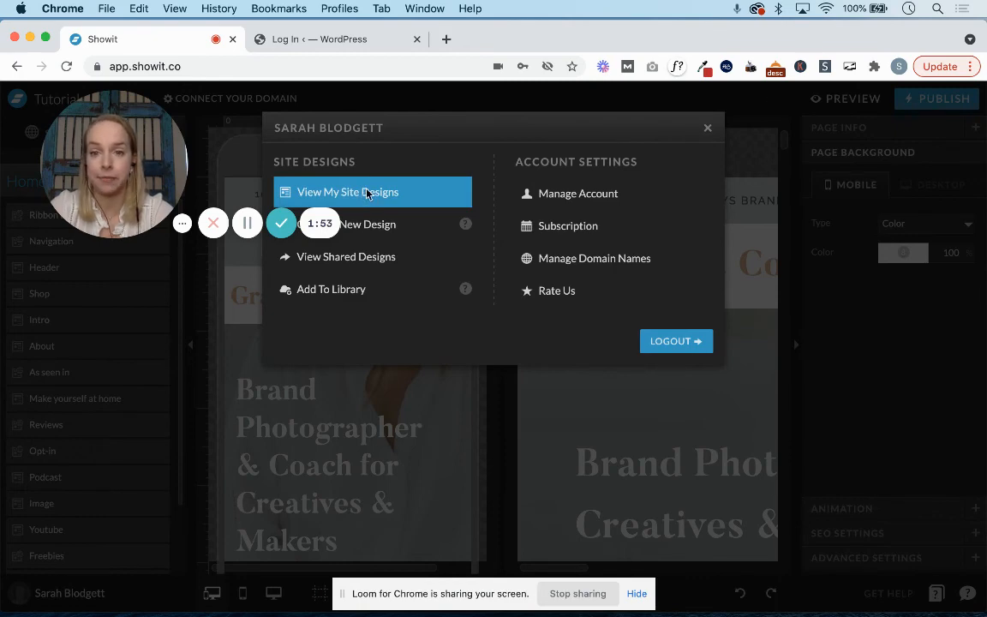
left_click(348, 192)
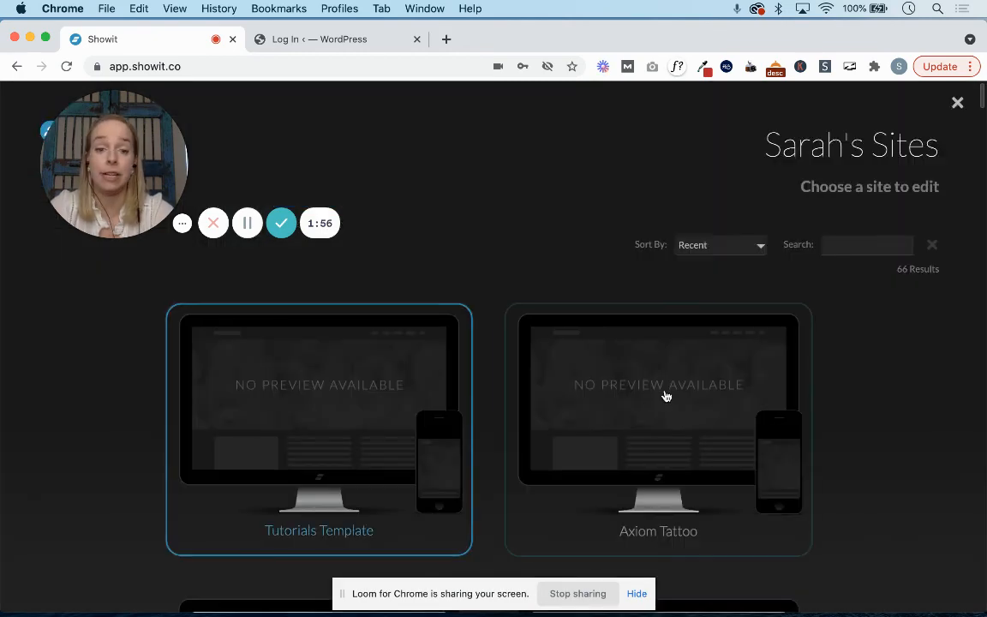
mouse_move(312, 390)
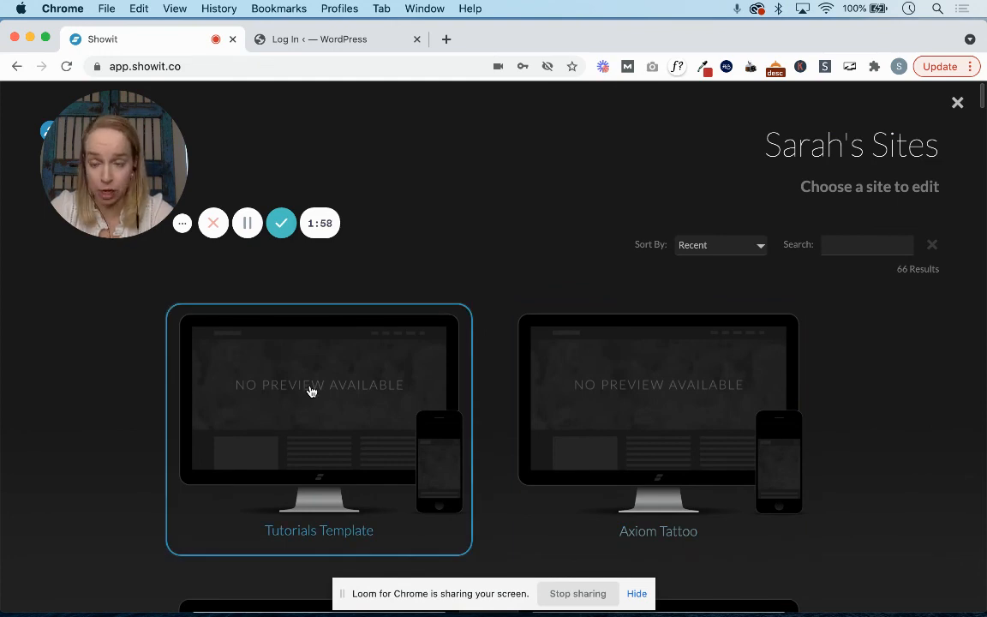
mouse_move(330, 355)
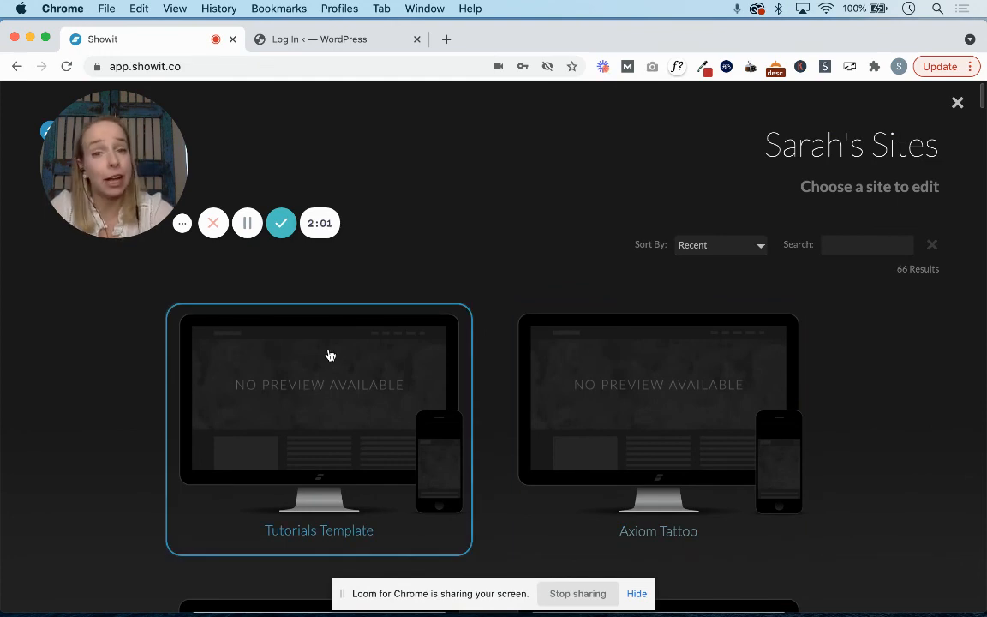